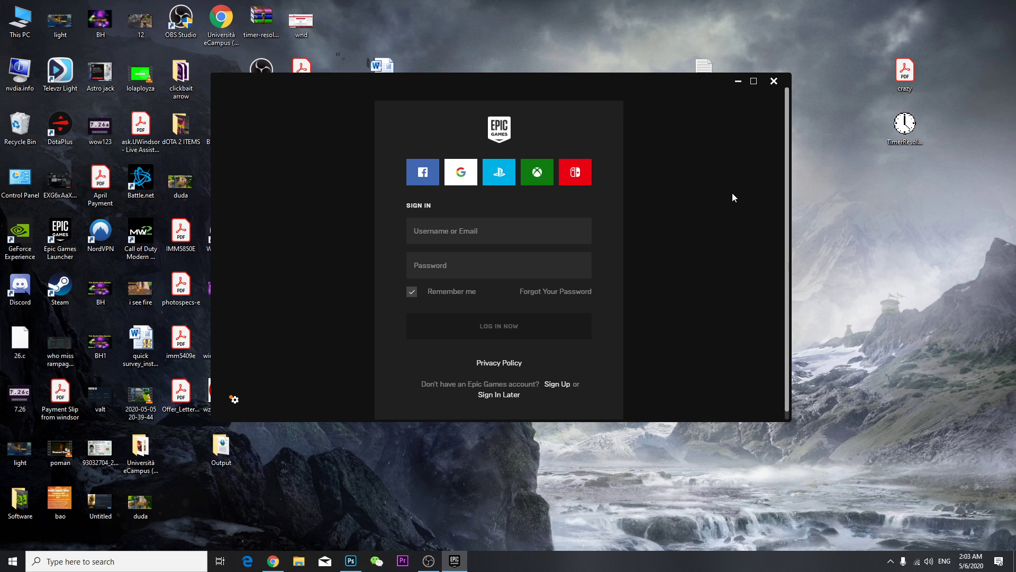
{"action": "mouse_move", "coordinate": [392, 306]}
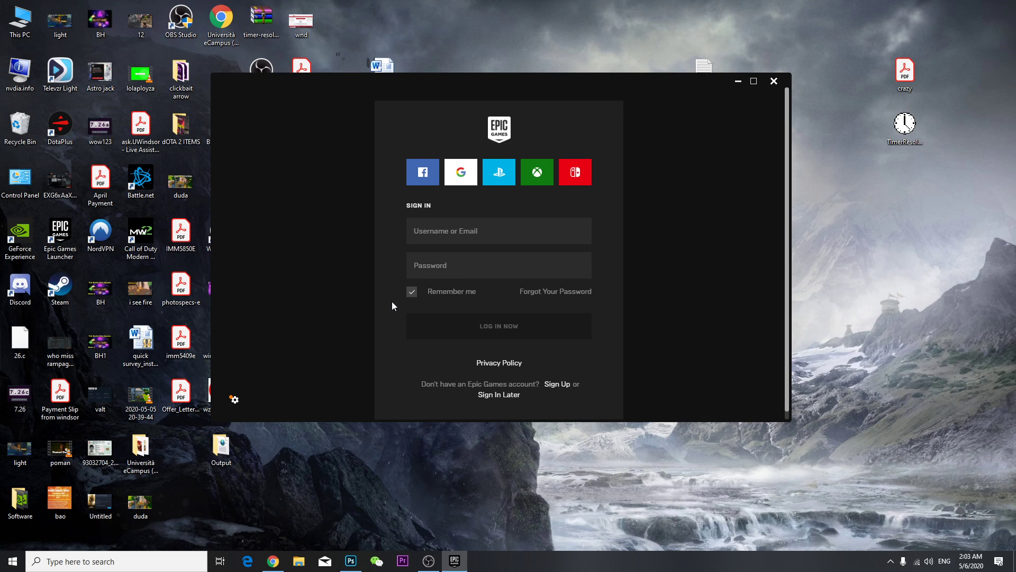
{"action": "mouse_move", "coordinate": [415, 300]}
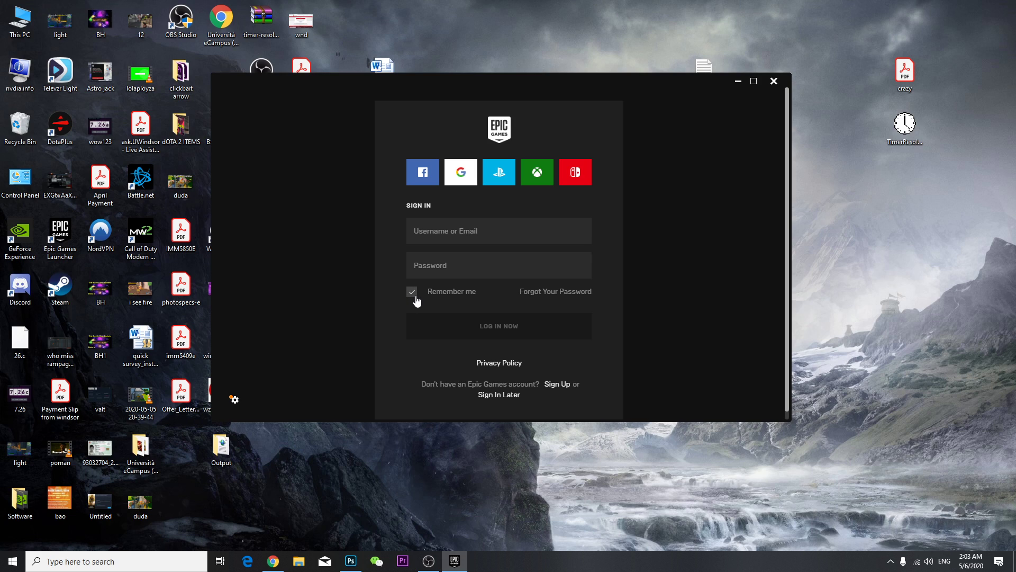
{"action": "mouse_move", "coordinate": [419, 279]}
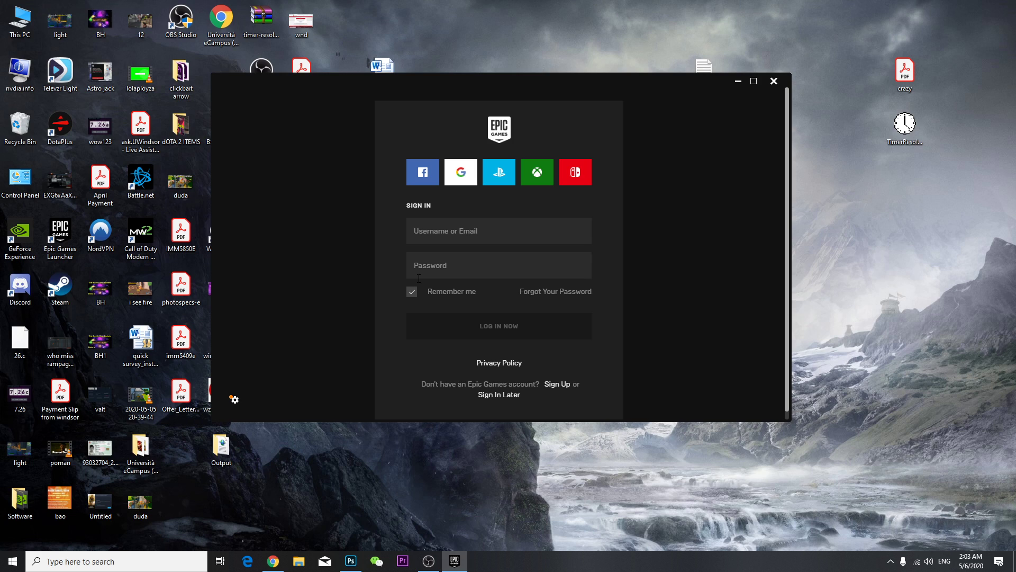
Look through the launcher settings from the sign-in screen and return to sign-in
{"action": "left_click", "coordinate": [498, 264]}
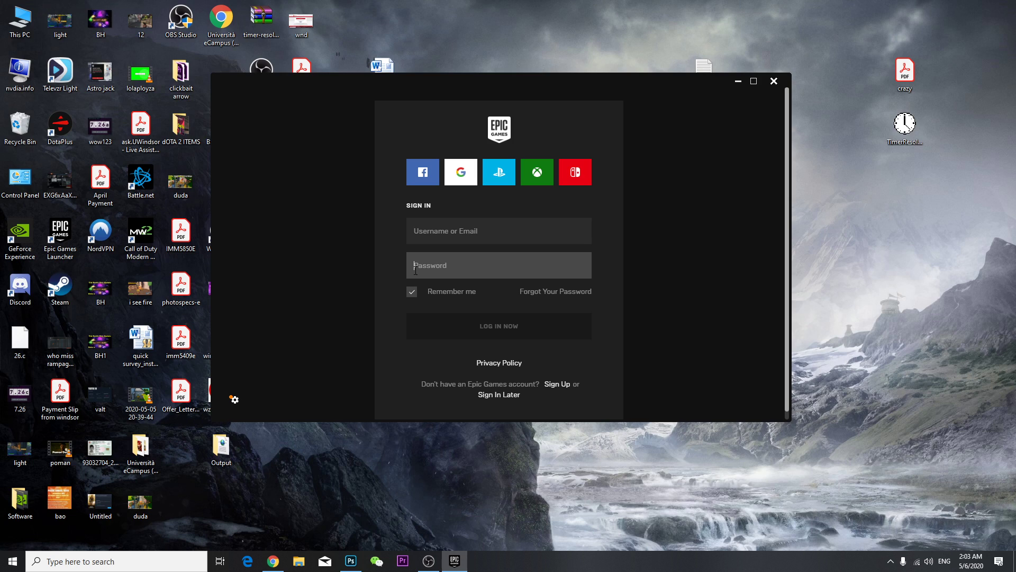
{"action": "mouse_move", "coordinate": [448, 263]}
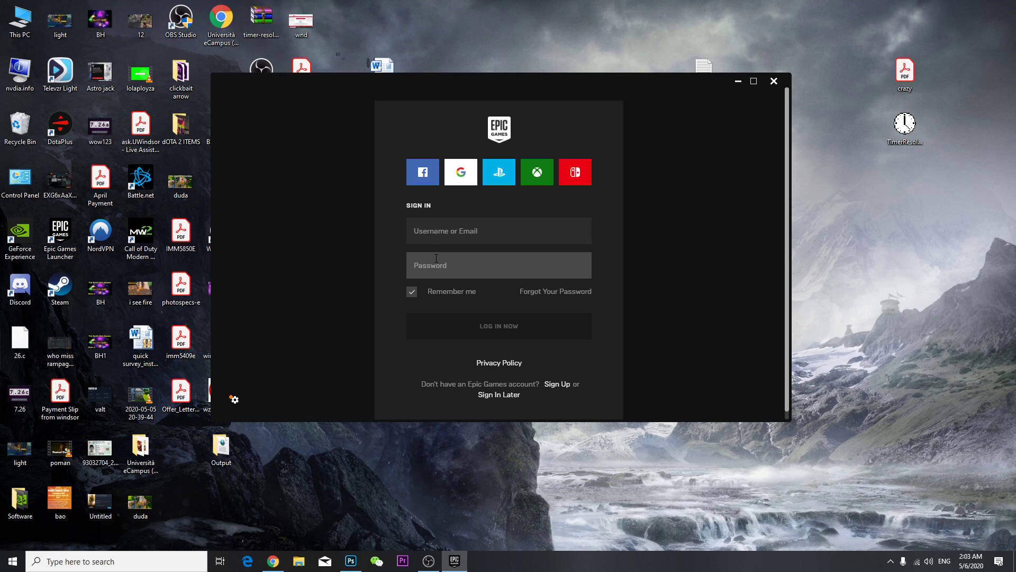
{"action": "mouse_move", "coordinate": [328, 311]}
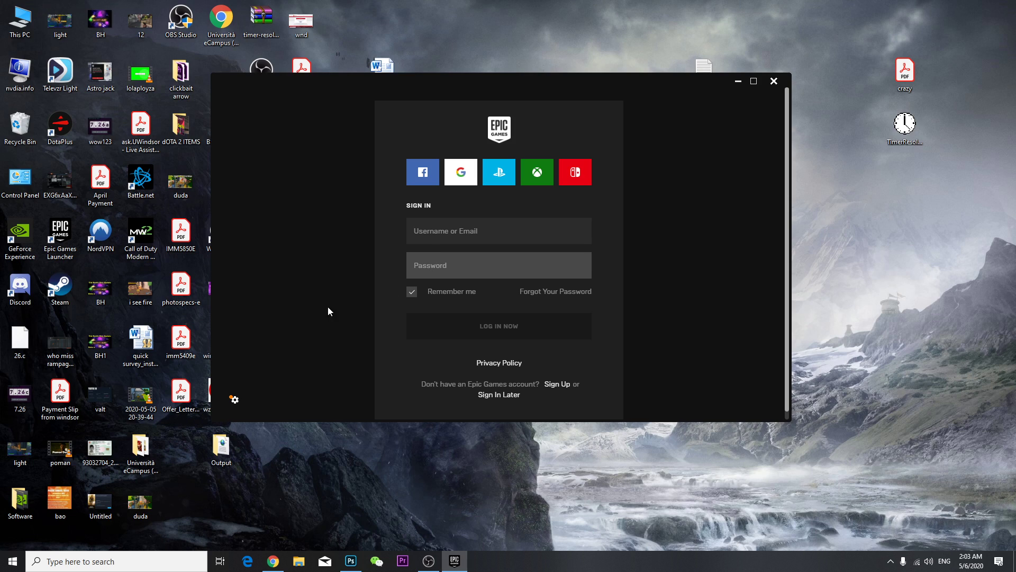
{"action": "left_click", "coordinate": [499, 265]}
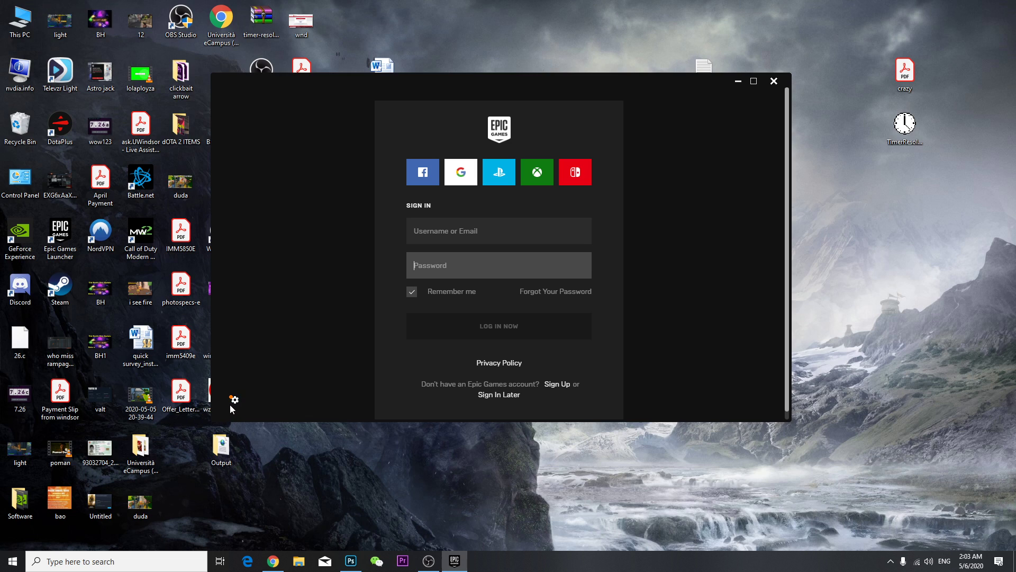
{"action": "left_click", "coordinate": [234, 399]}
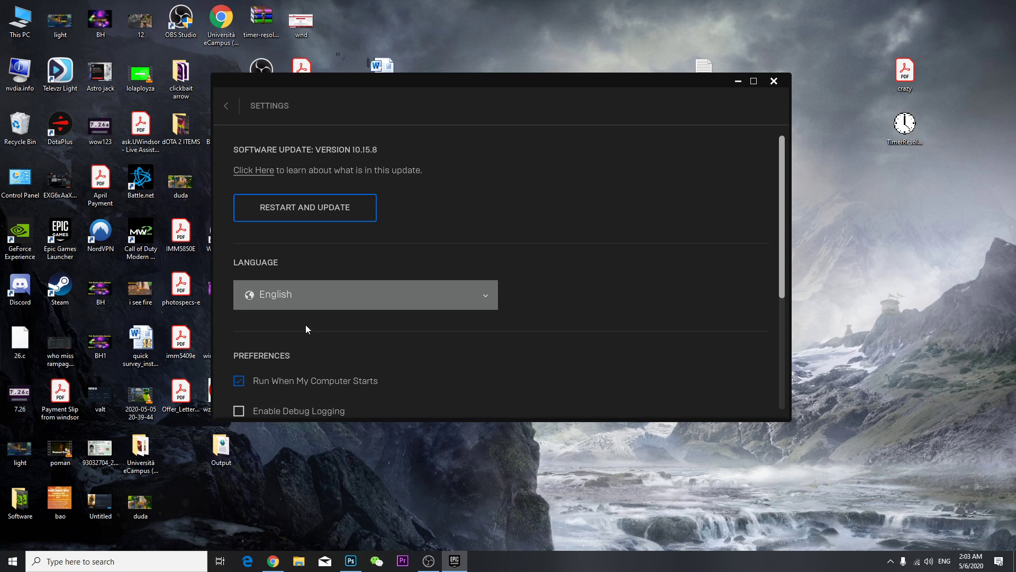
{"action": "scroll", "scroll_direction": "down", "scroll_amount": 3}
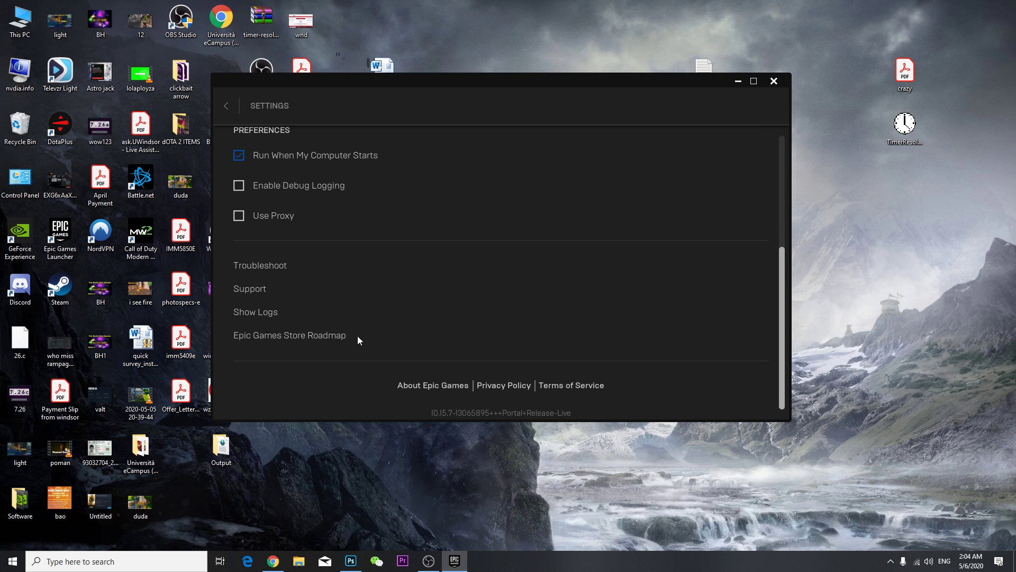
{"action": "scroll", "scroll_direction": "up", "scroll_amount": 3}
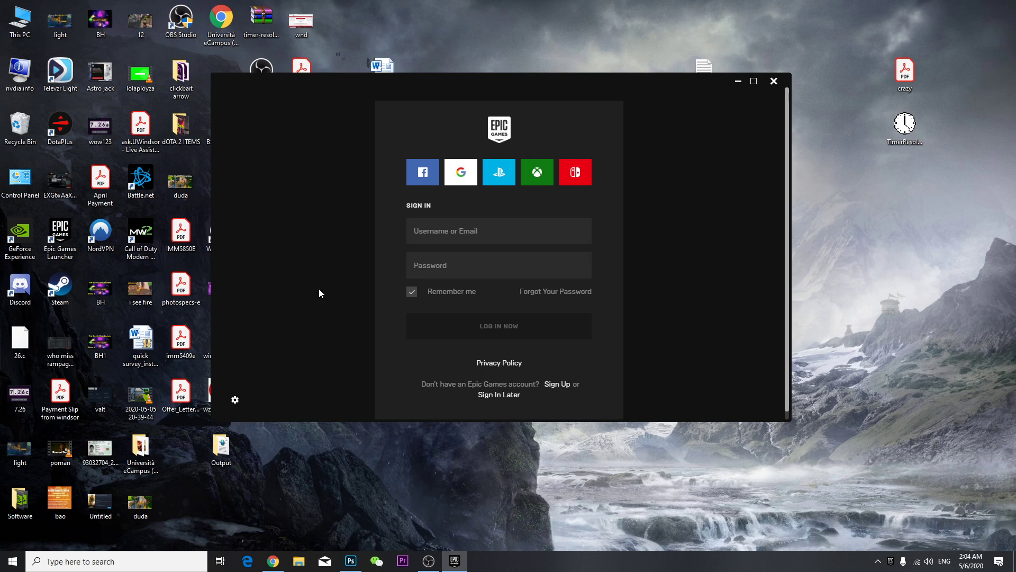
{"action": "left_click", "coordinate": [235, 399]}
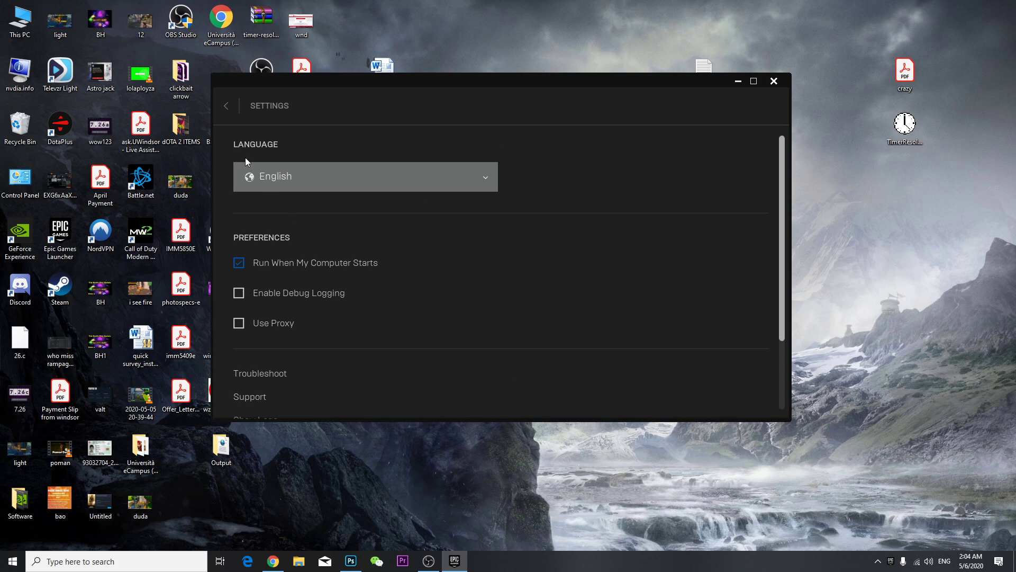
{"action": "left_click", "coordinate": [225, 106]}
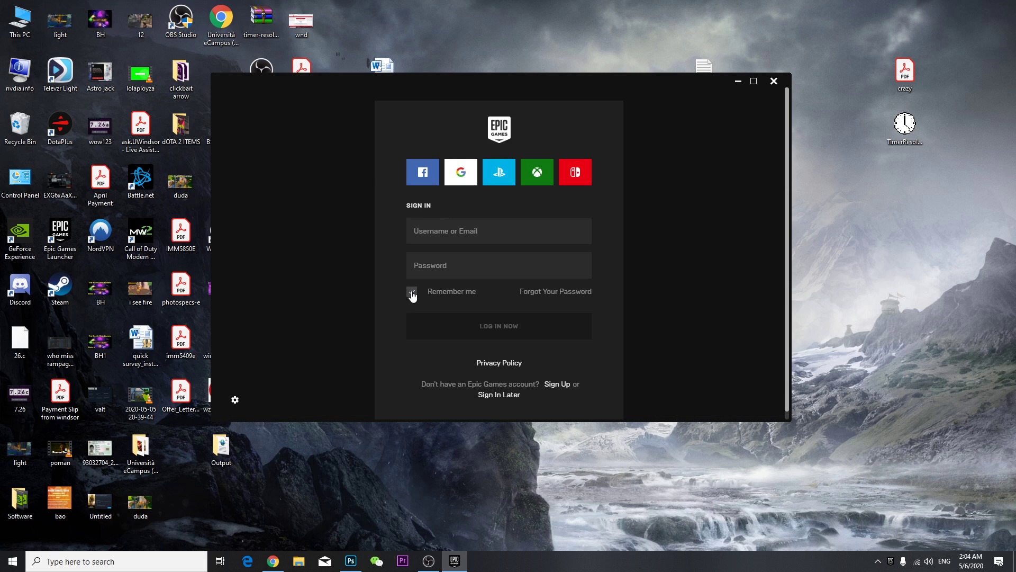
{"action": "left_click", "coordinate": [412, 291]}
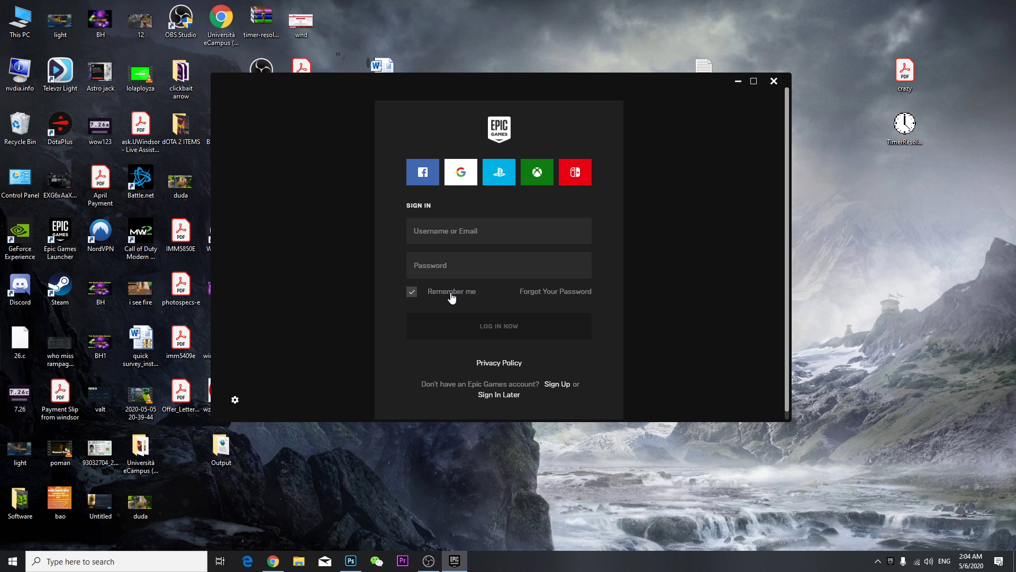
{"action": "left_click", "coordinate": [412, 292]}
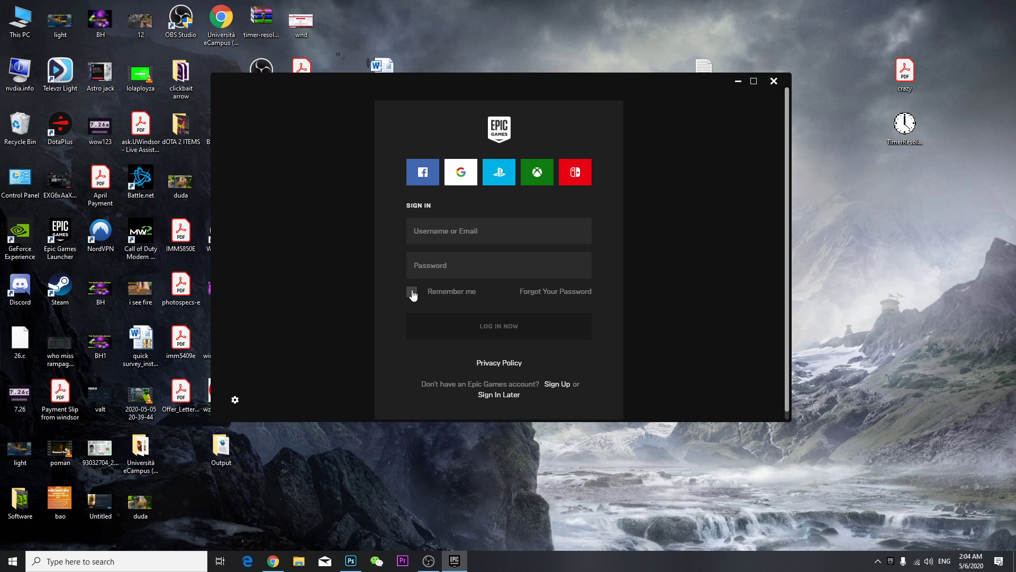
{"action": "left_click", "coordinate": [412, 292]}
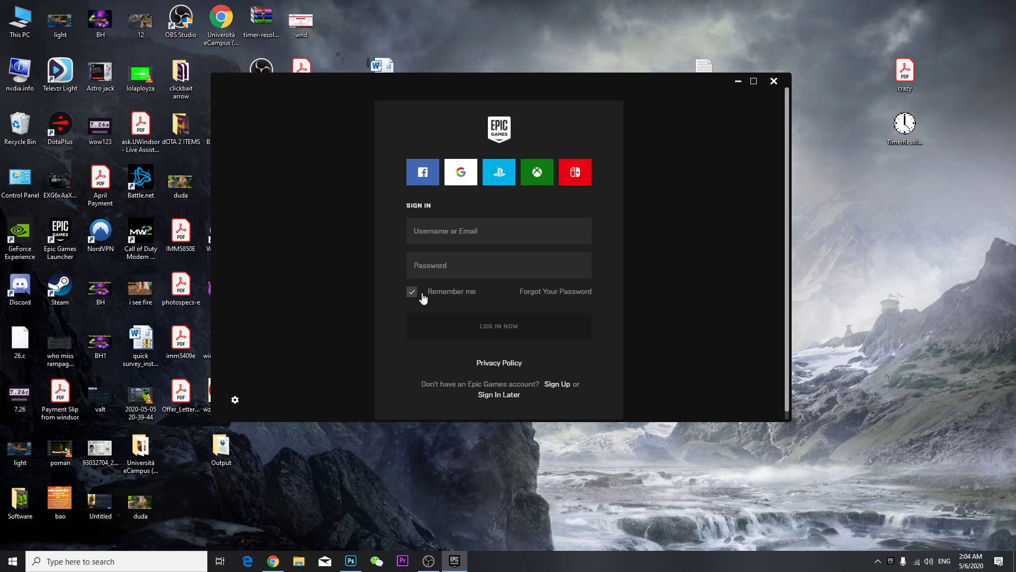
{"action": "left_click", "coordinate": [499, 229]}
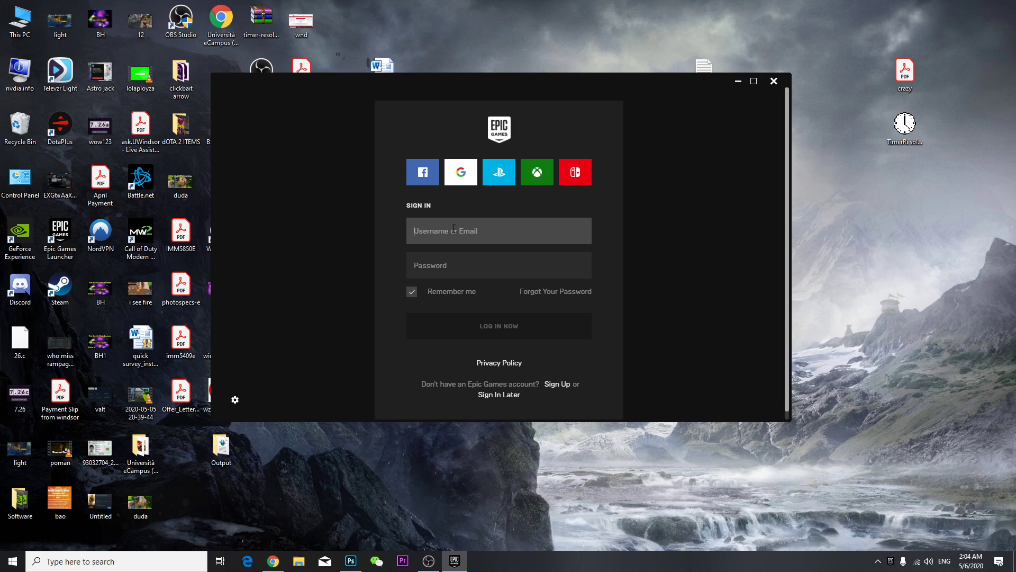
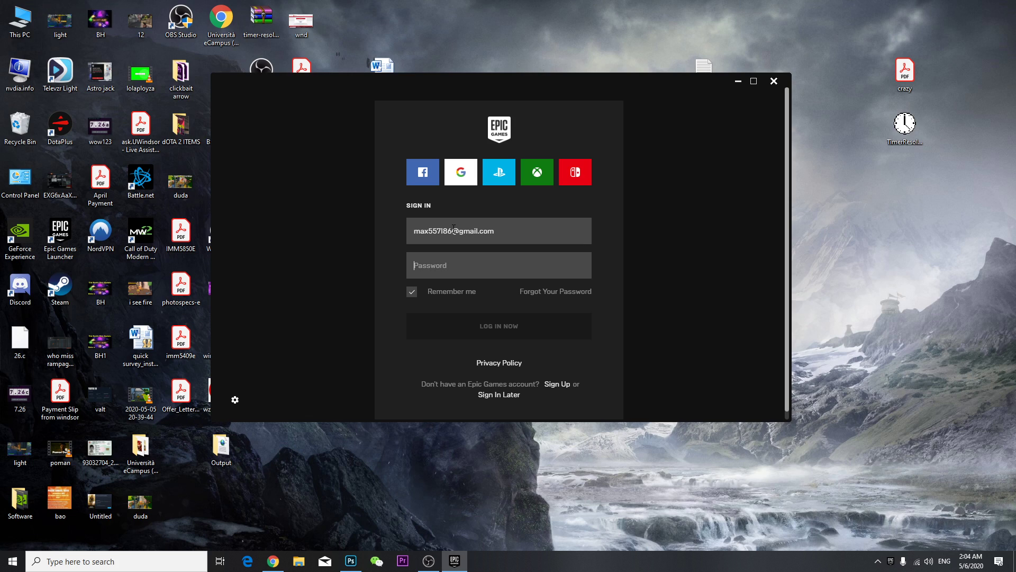
{"action": "left_click", "coordinate": [498, 265]}
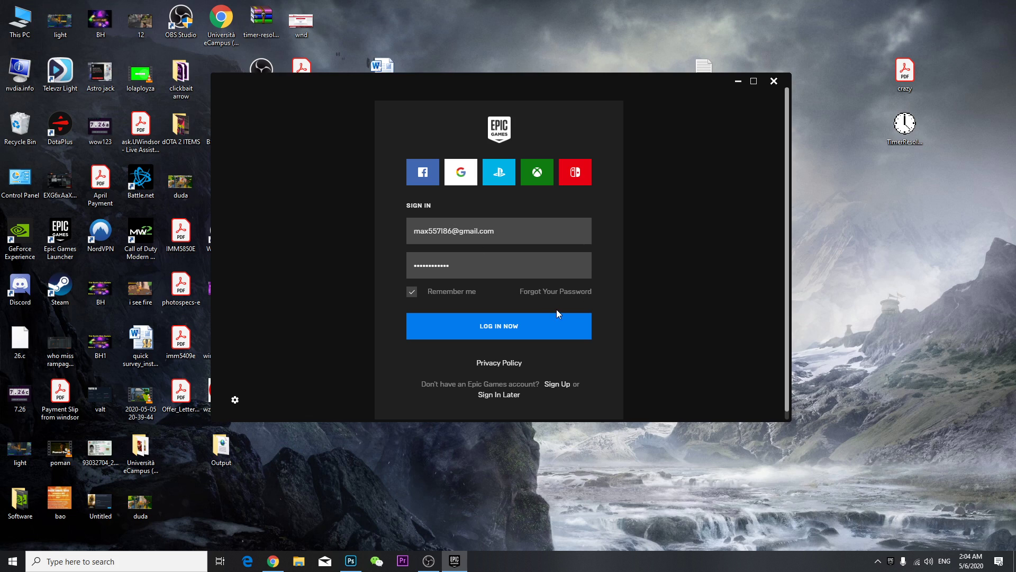
{"action": "left_click", "coordinate": [498, 326]}
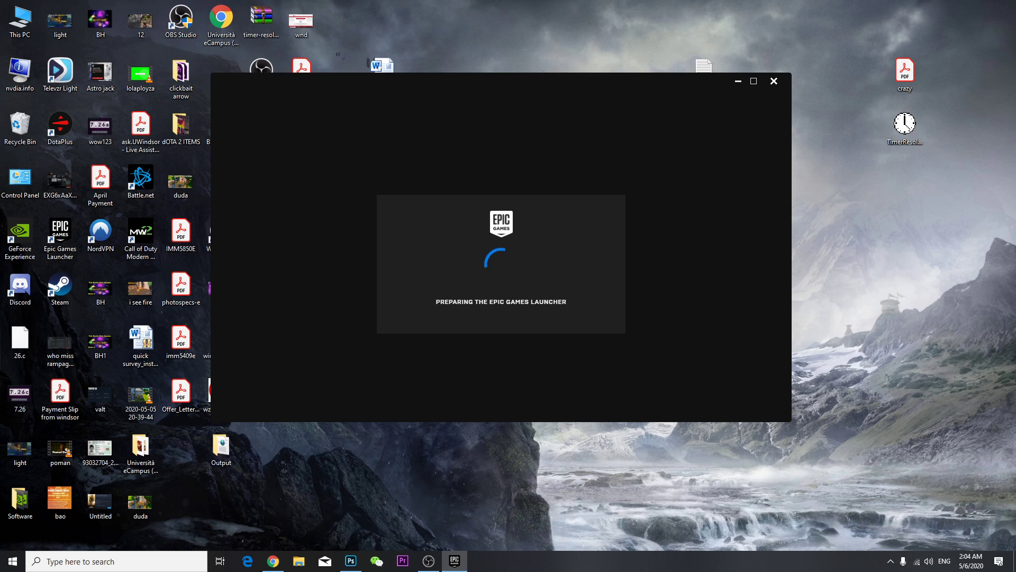
Launch Task Manager from the taskbar's right-click menu
{"action": "right_click", "coordinate": [525, 560]}
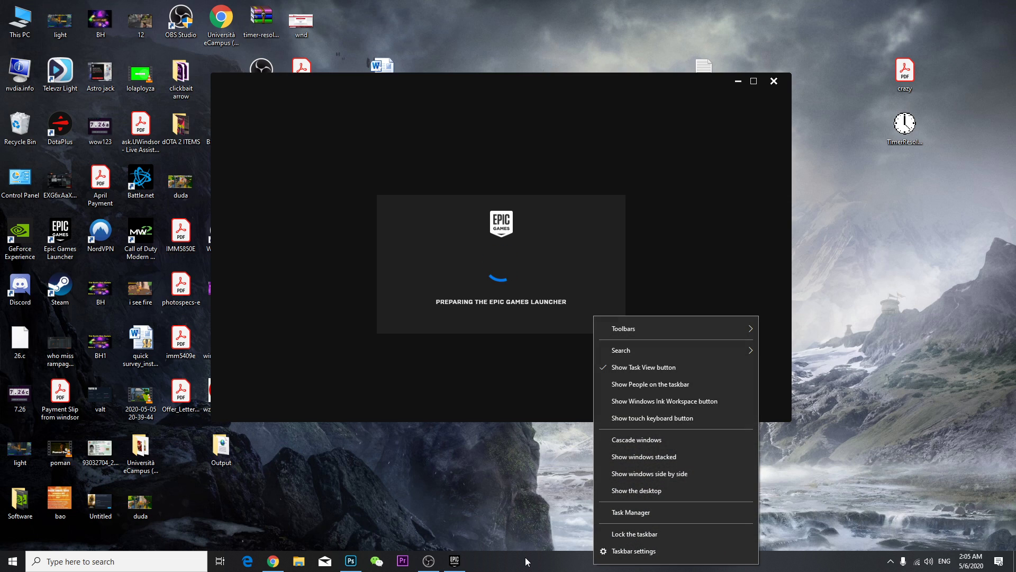
{"action": "mouse_move", "coordinate": [631, 511]}
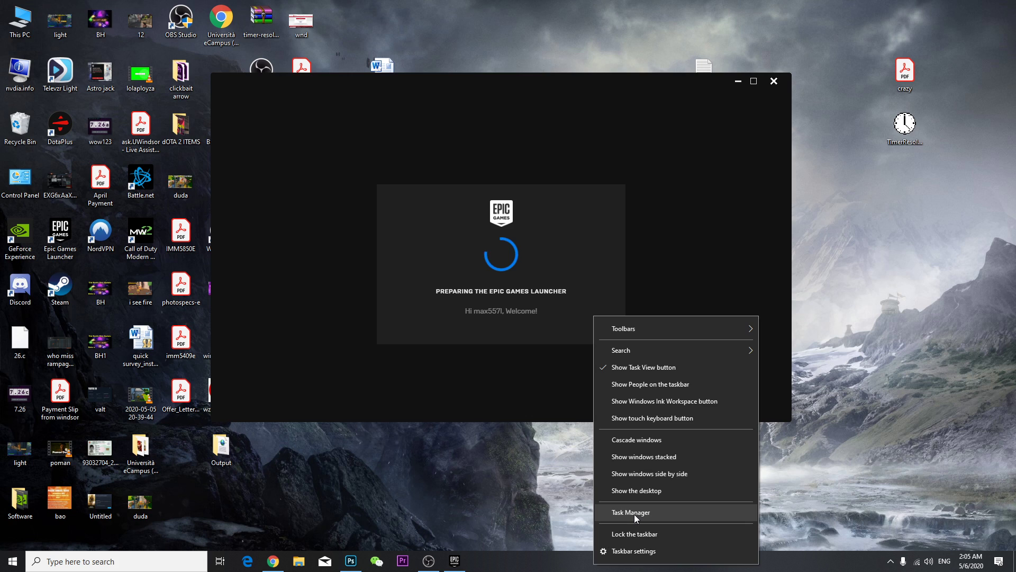
{"action": "left_click", "coordinate": [631, 513]}
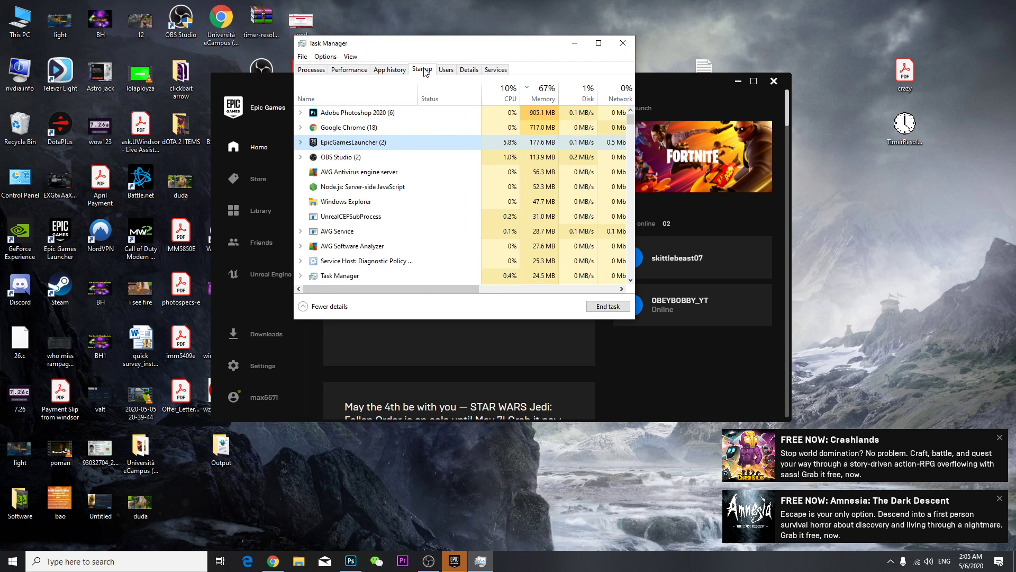
In the Startup tab, select EpicGamesLauncher and enable it to run at startup
{"action": "left_click", "coordinate": [421, 70]}
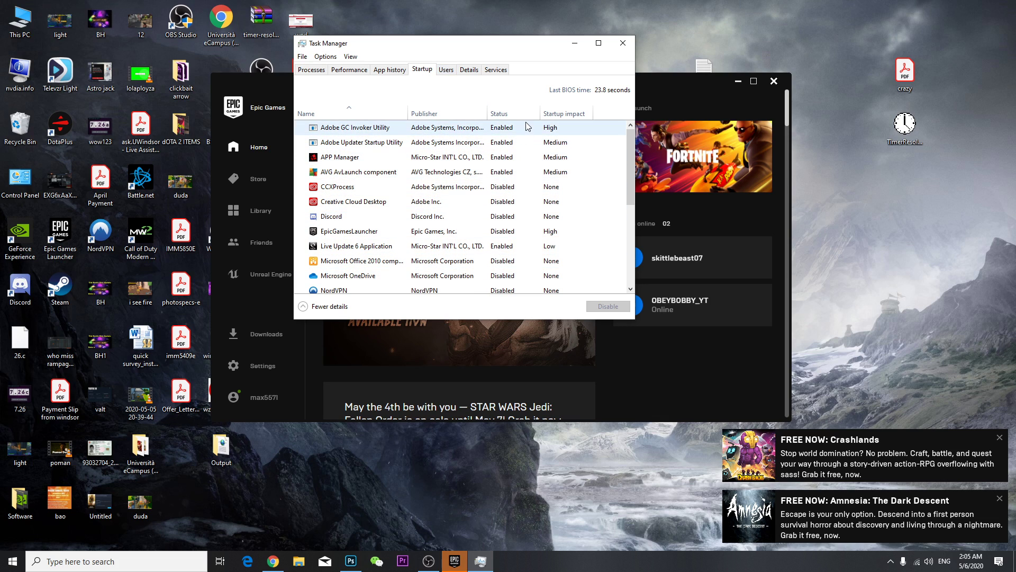
{"action": "left_click", "coordinate": [353, 157]}
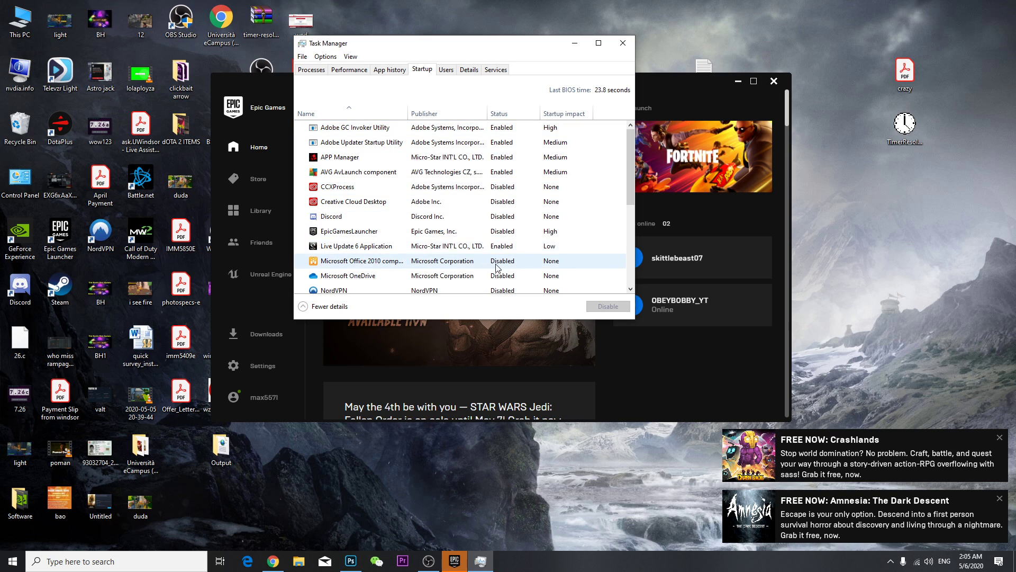
{"action": "scroll", "scroll_direction": "down", "scroll_amount": 3}
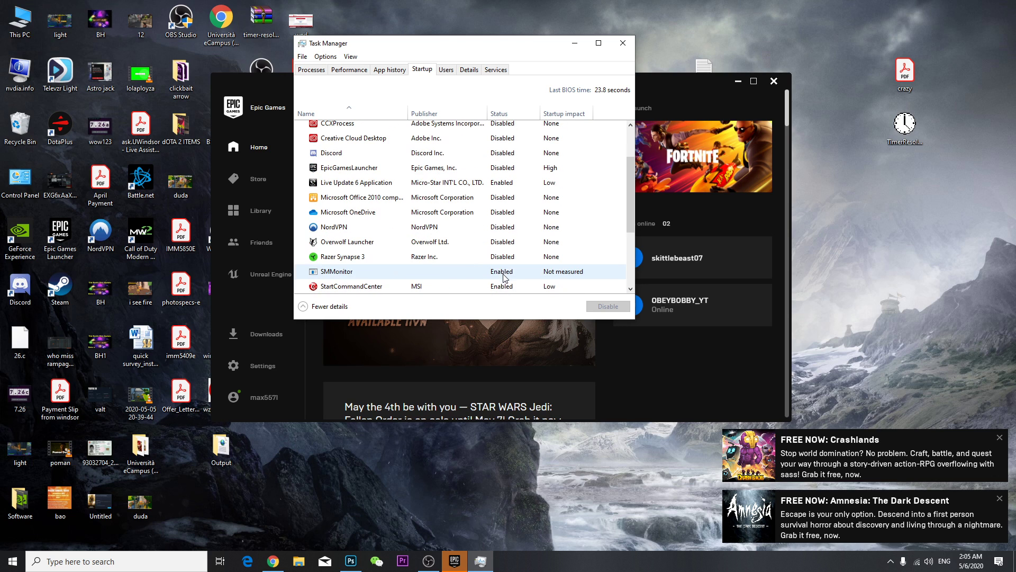
{"action": "scroll", "scroll_direction": "up", "scroll_amount": 3}
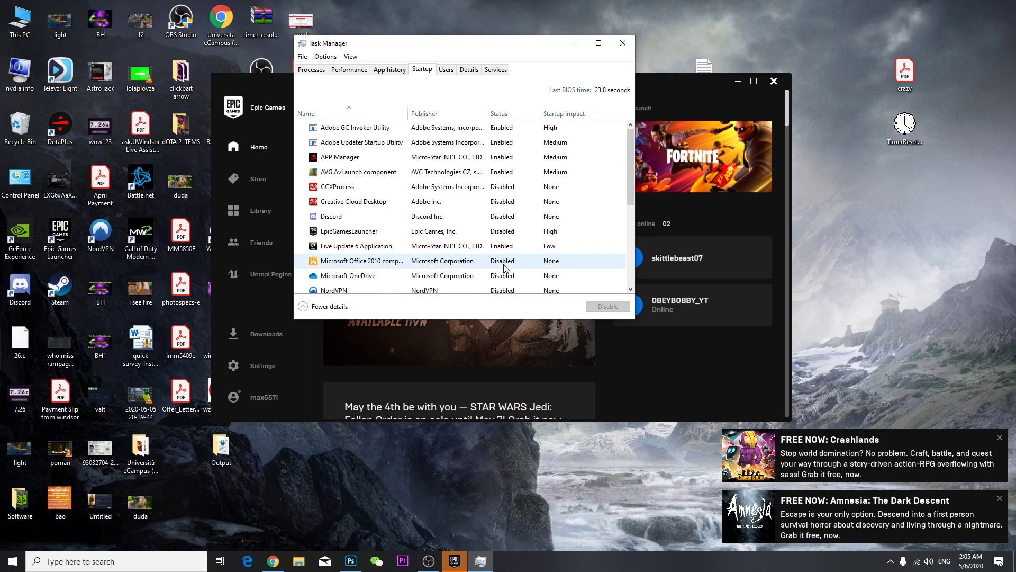
{"action": "left_click", "coordinate": [348, 231]}
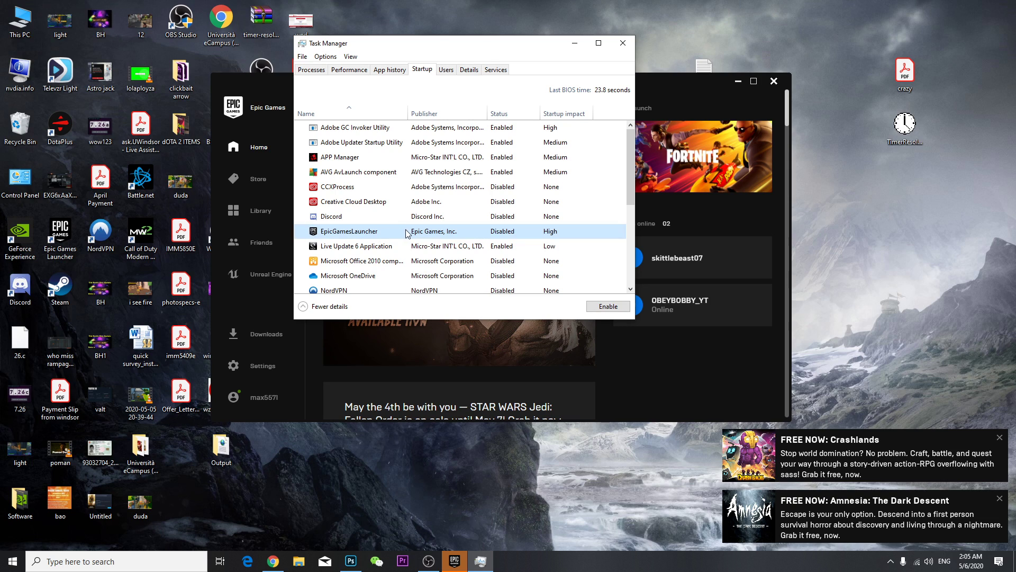
{"action": "left_click", "coordinate": [607, 306]}
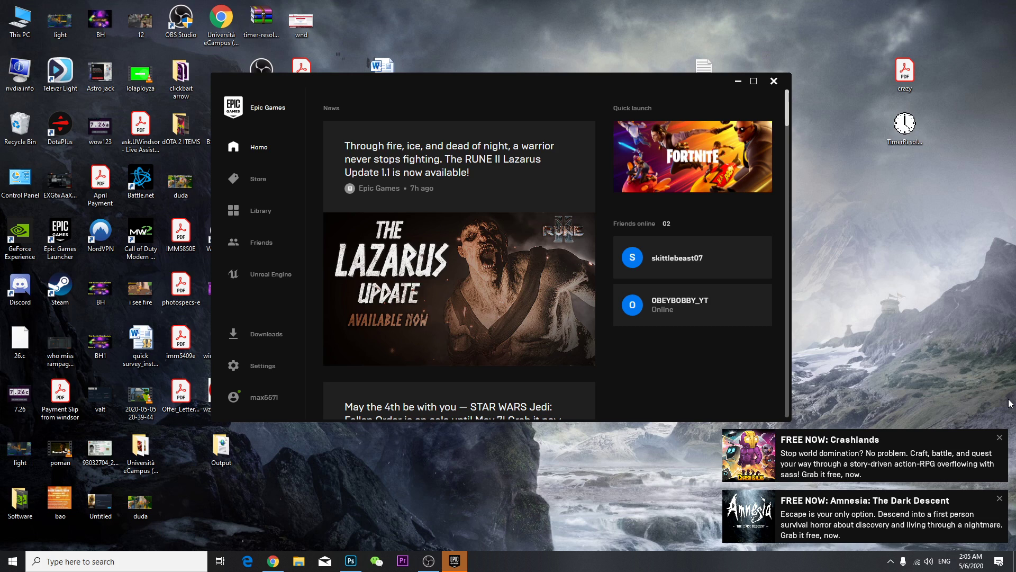
{"action": "mouse_move", "coordinate": [1003, 439]}
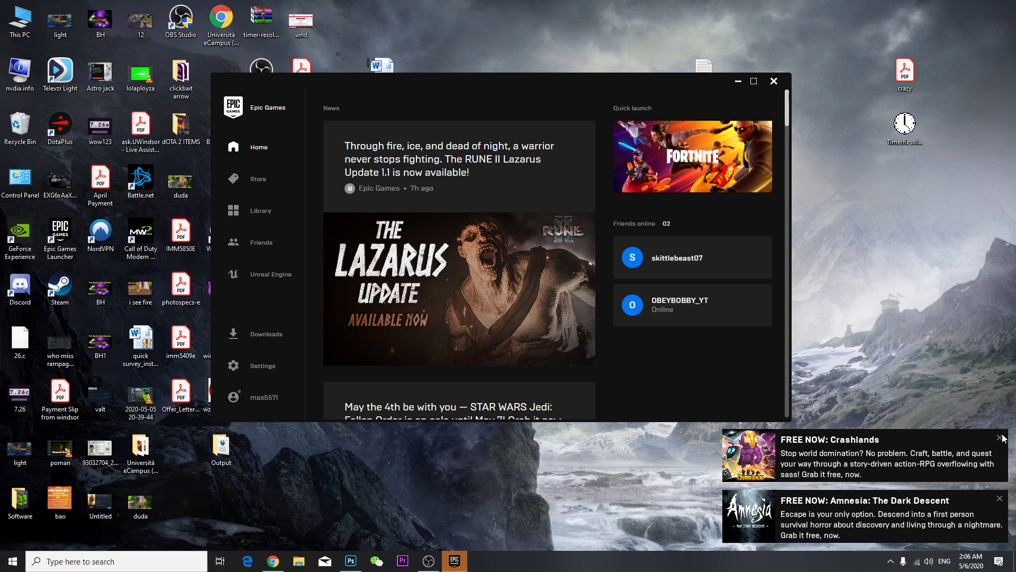
Dismiss the free-game notifications and refresh the desktop from its context menu
{"action": "left_click", "coordinate": [1003, 436]}
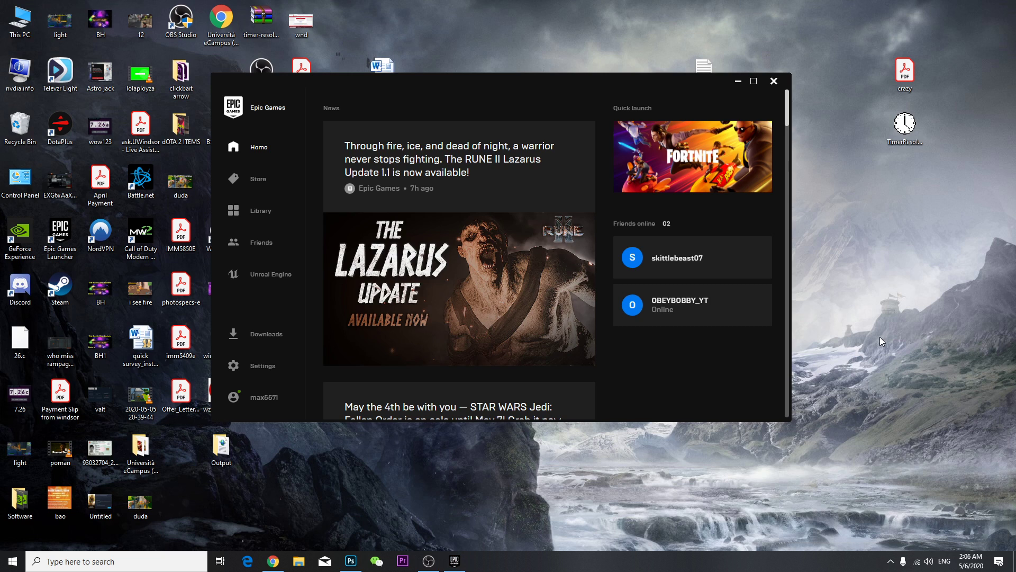
{"action": "right_click", "coordinate": [881, 342]}
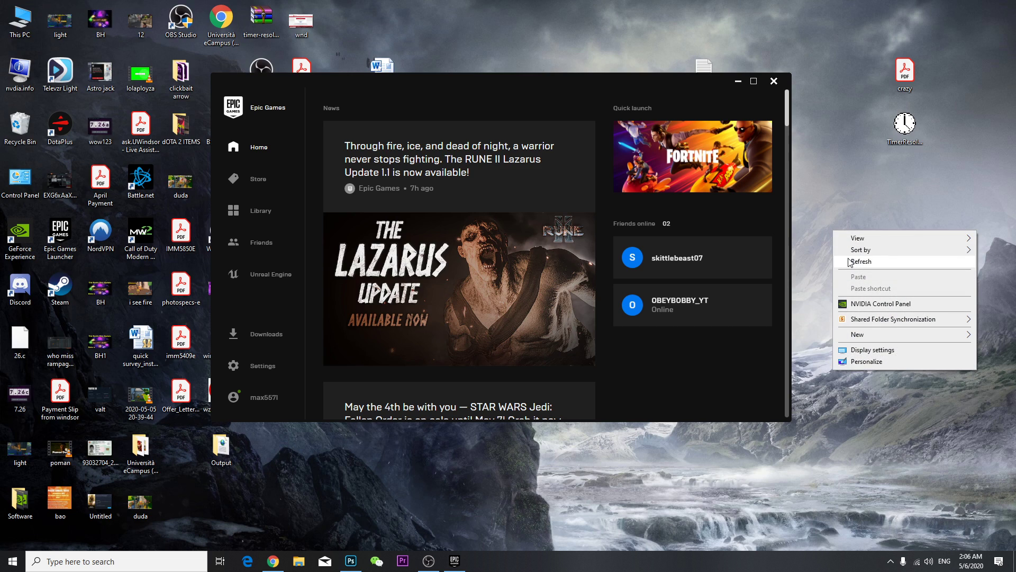
{"action": "left_click", "coordinate": [850, 262]}
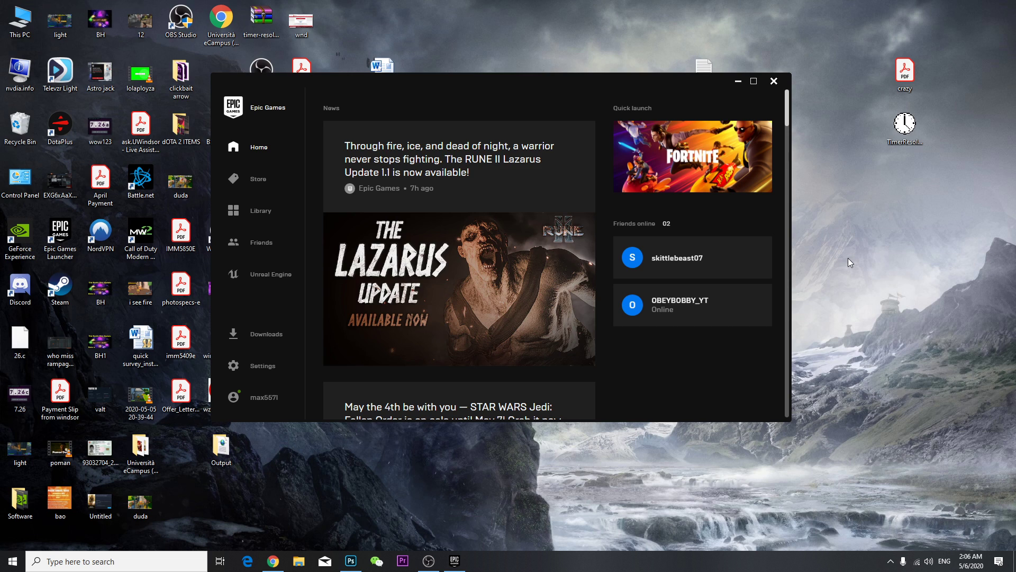